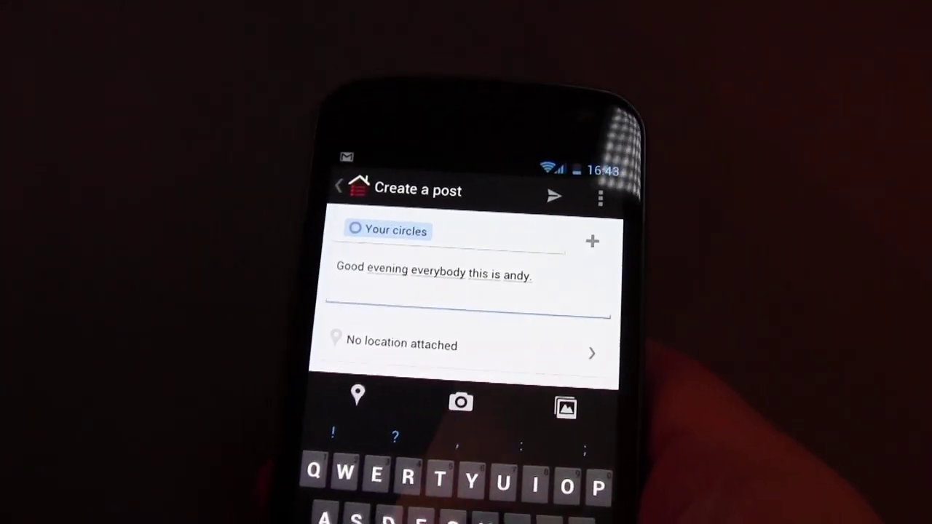
type("This is")
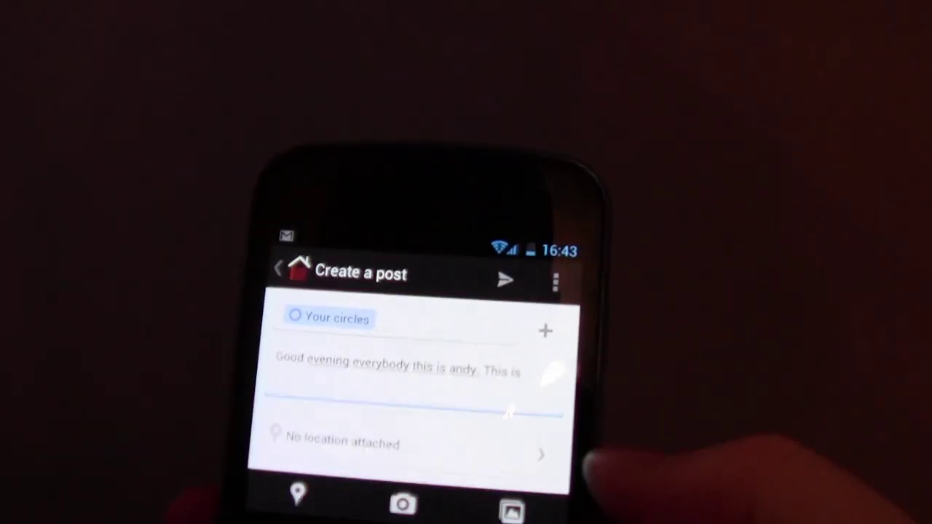